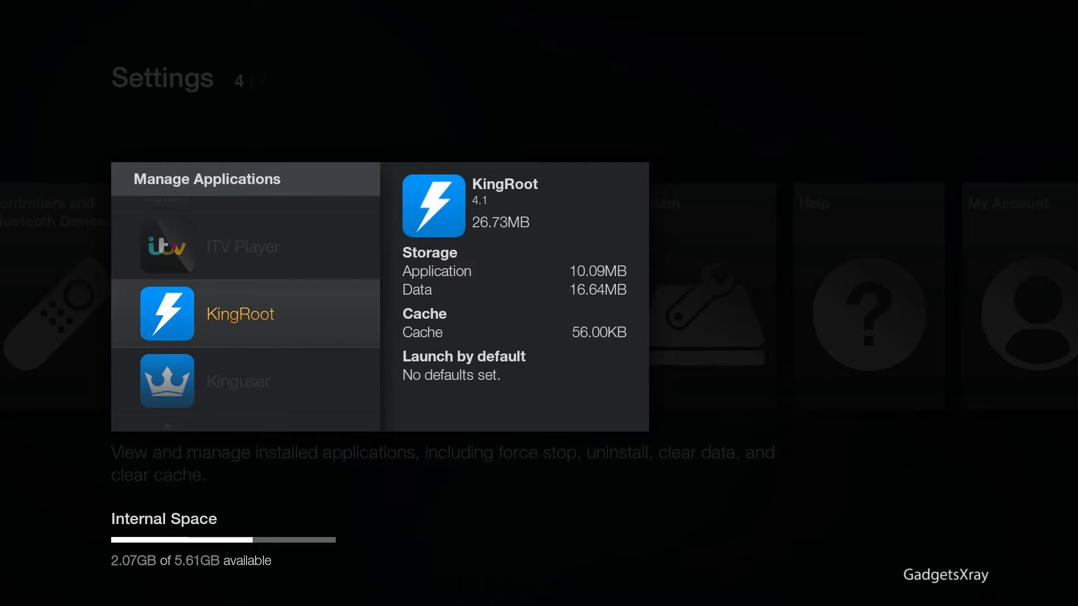
# - Scroll the Manage Applications list down to the KingRoot entry
pyautogui.scroll(-3)
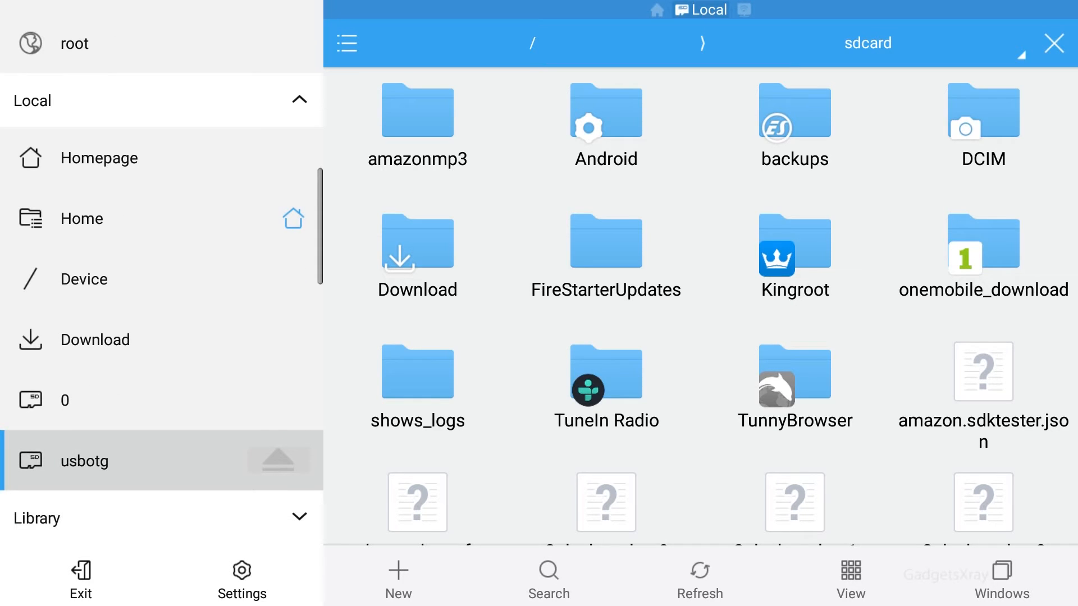
# - Copy firetv2_recovery_v5.zip from usbotg into the internal Download folder, then return to usbotg
pyautogui.click(84, 462)
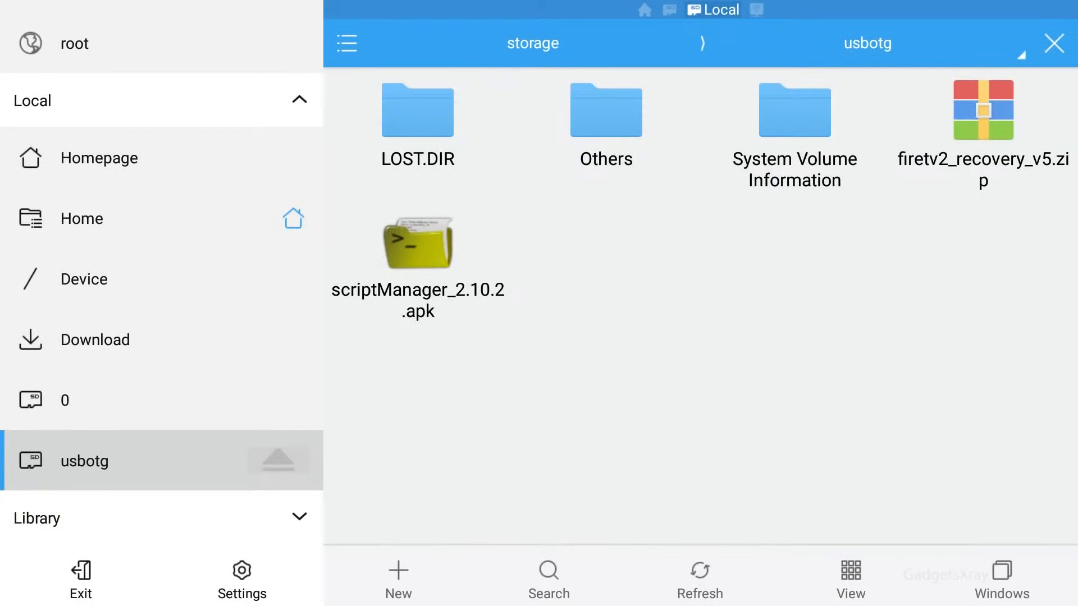
pyautogui.click(984, 111)
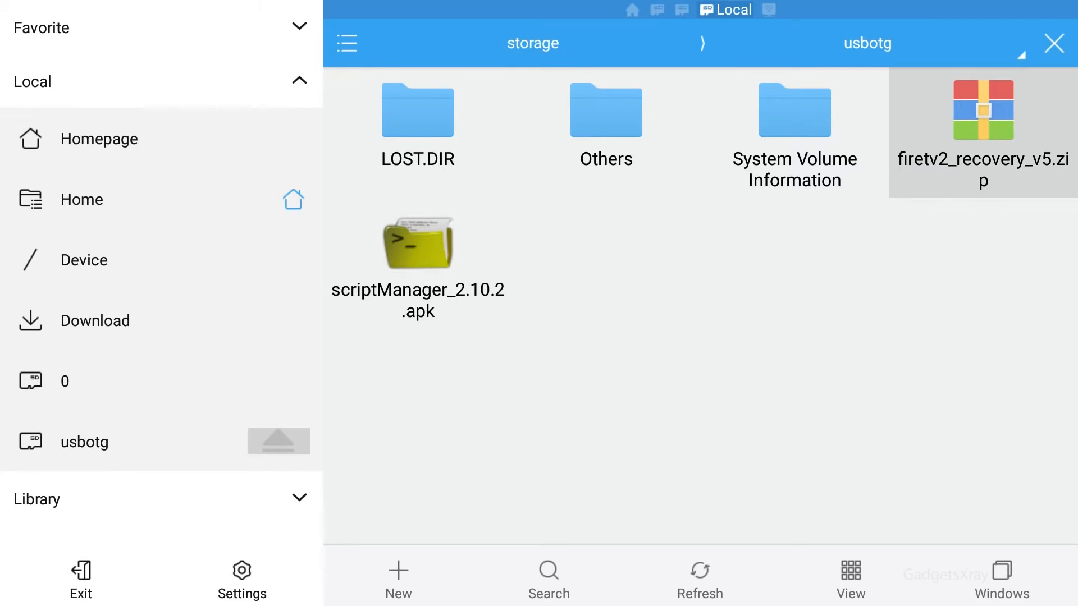
pyautogui.click(983, 110)
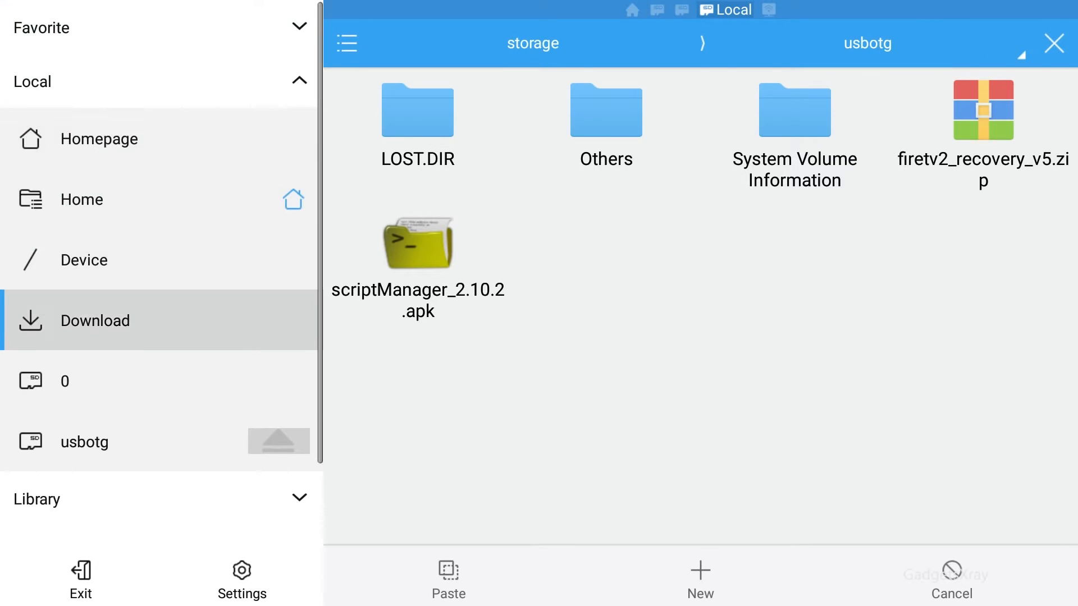
pyautogui.click(94, 322)
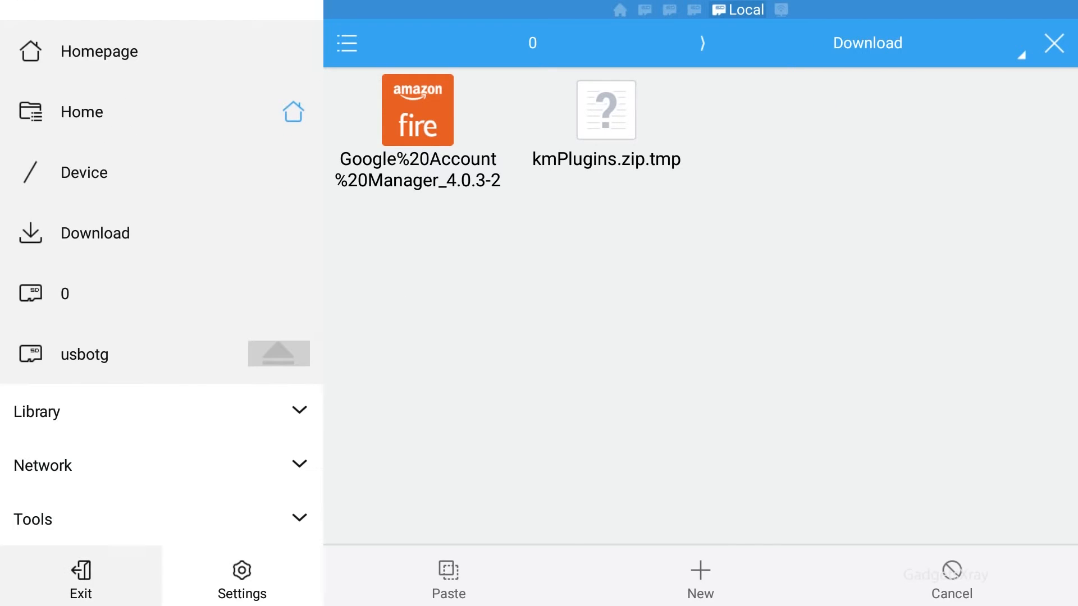
pyautogui.click(443, 572)
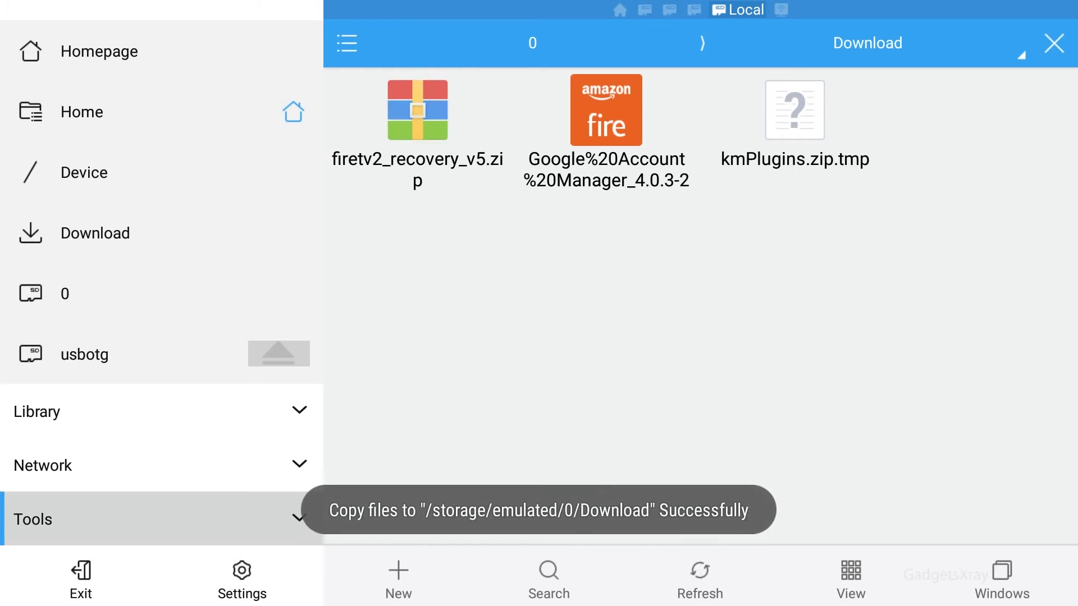
pyautogui.click(84, 355)
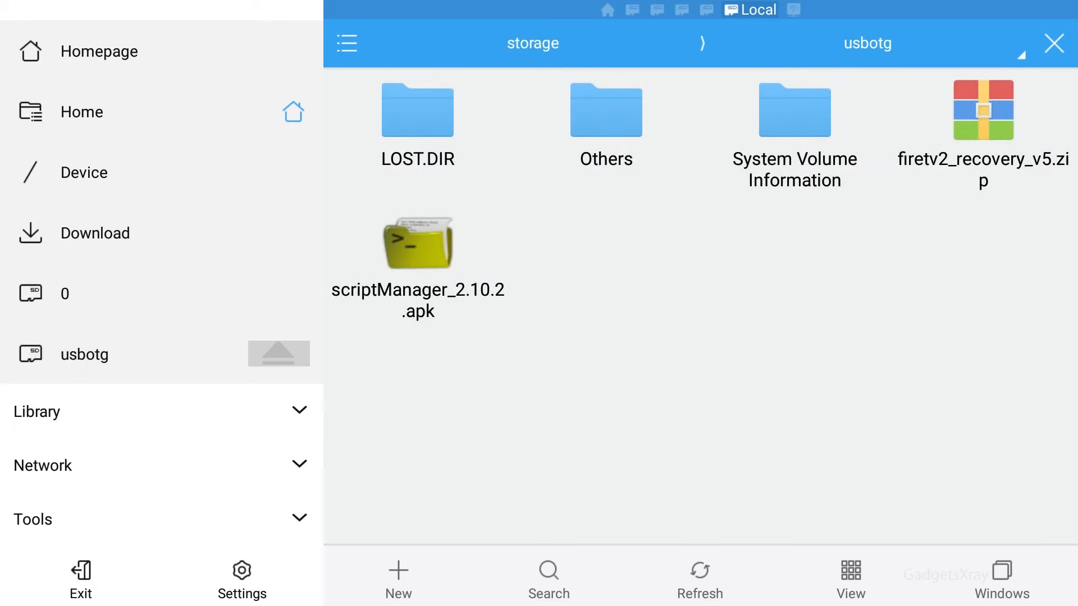
# - Install SManager from scriptManager_2.10.2.apk, accepting permissions, and launch it
pyautogui.click(418, 121)
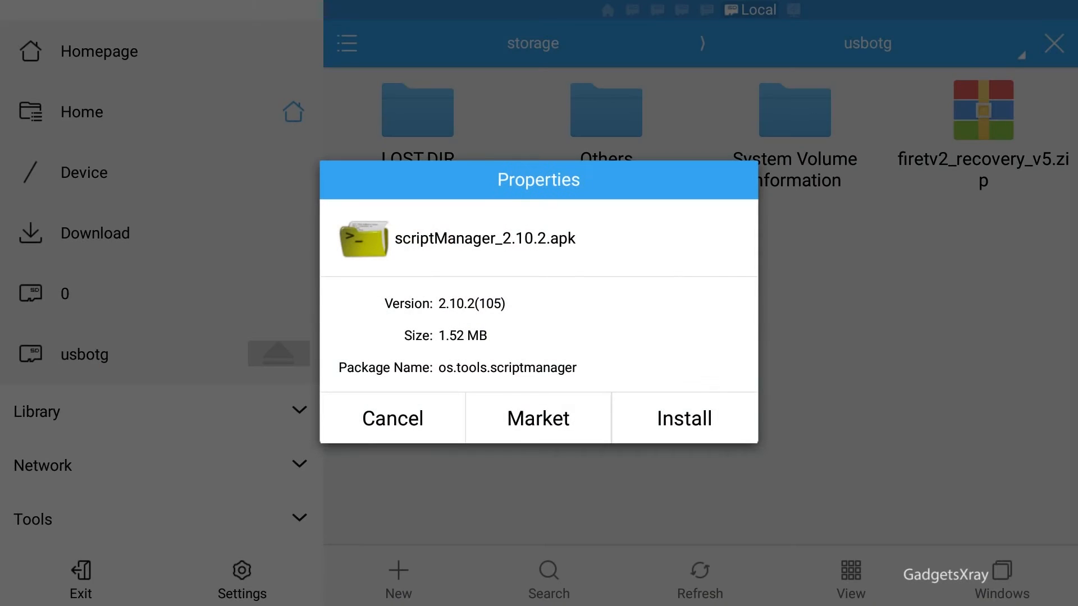
pyautogui.click(683, 418)
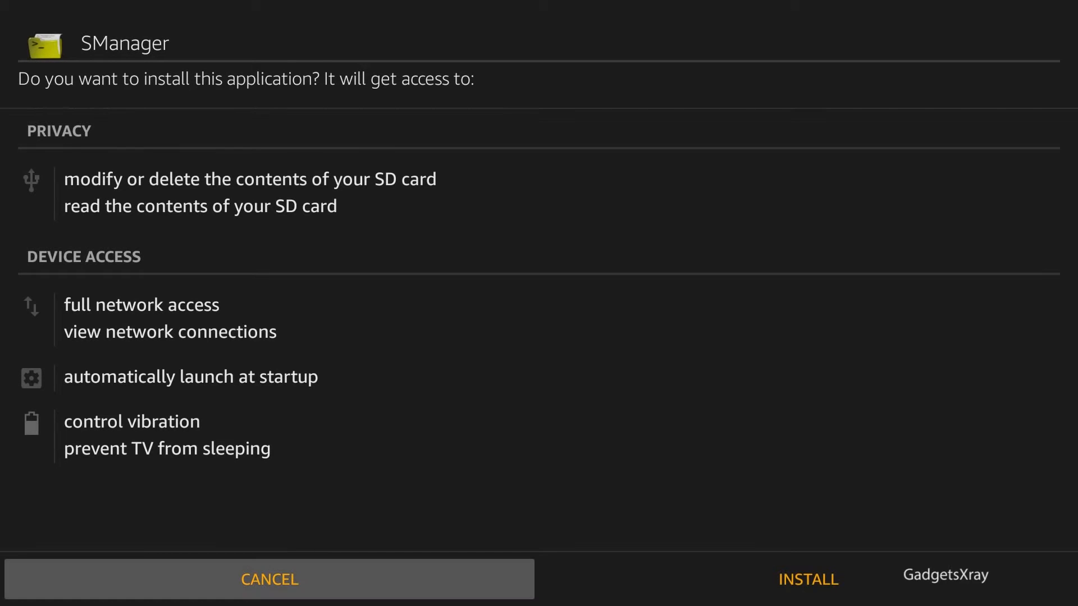
pyautogui.click(808, 580)
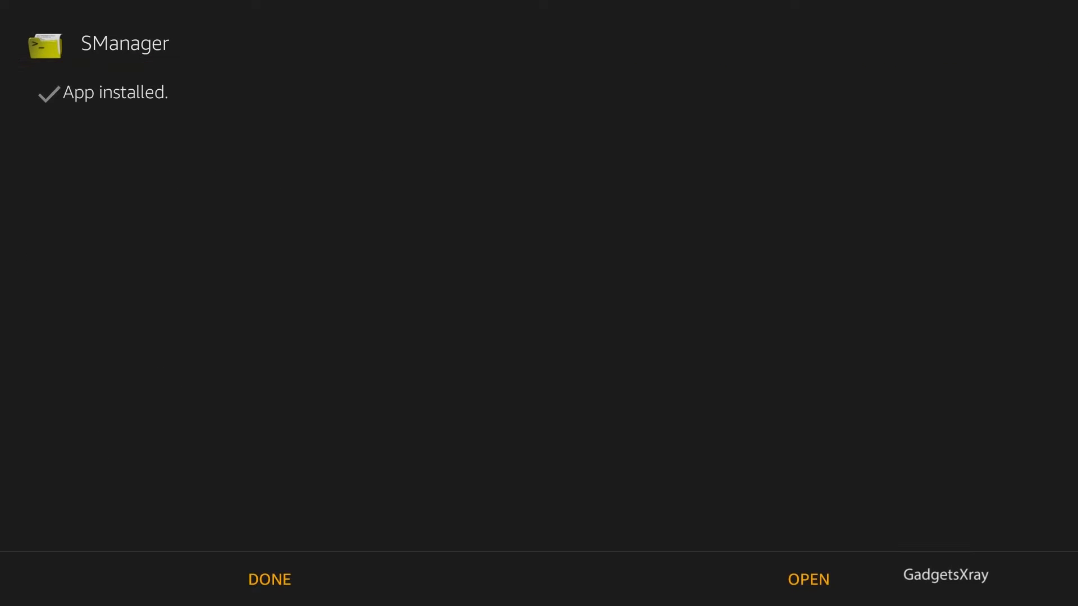
pyautogui.click(808, 578)
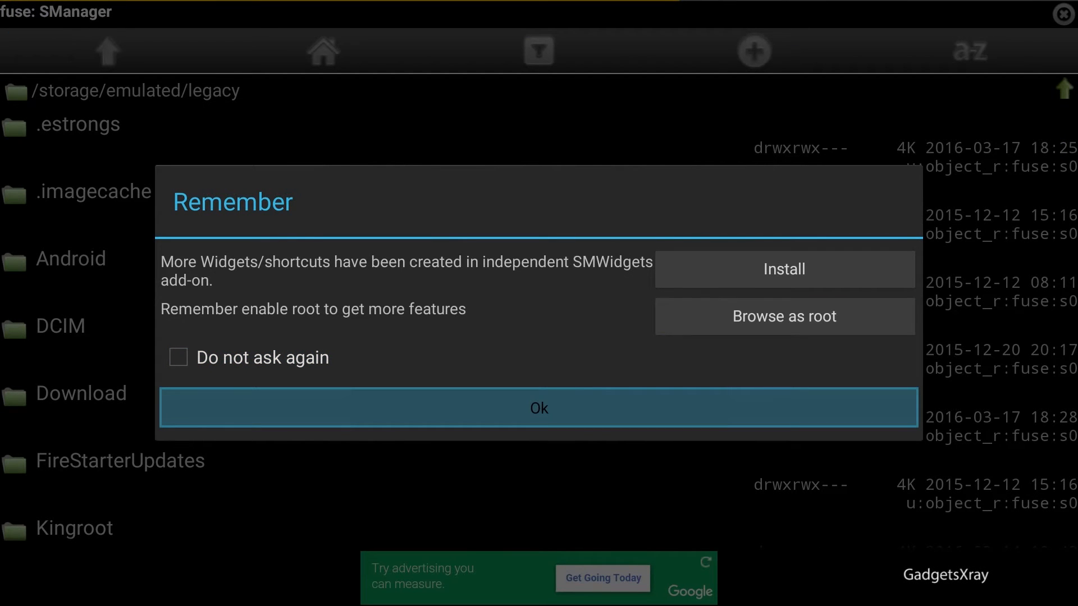
# - Dismiss the Remember notice and open Download's firetv2_recovery_v5.zip as Script/Executable
pyautogui.click(539, 409)
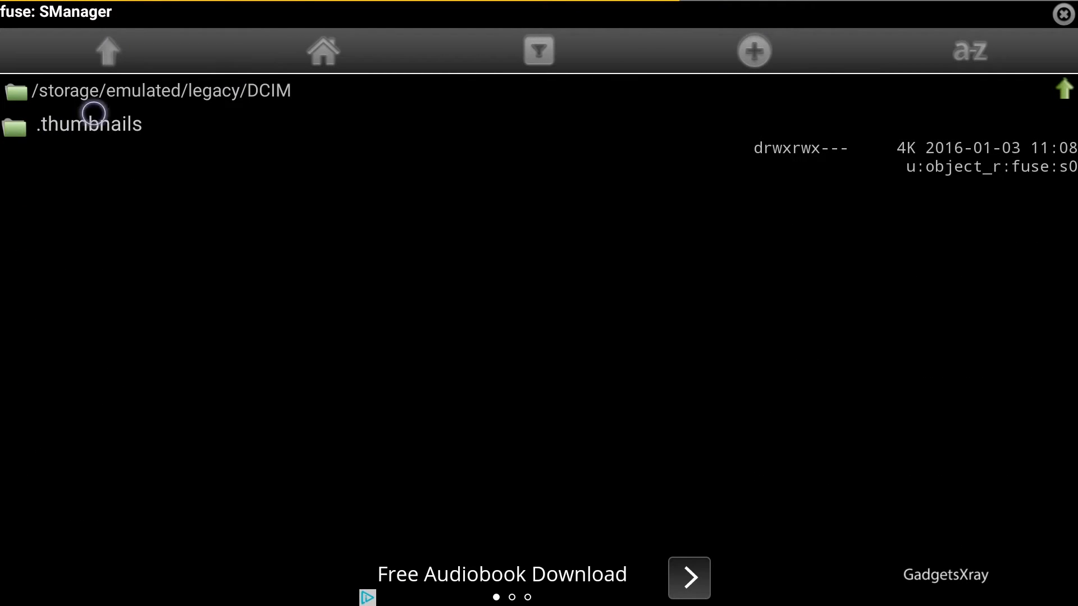
pyautogui.click(322, 49)
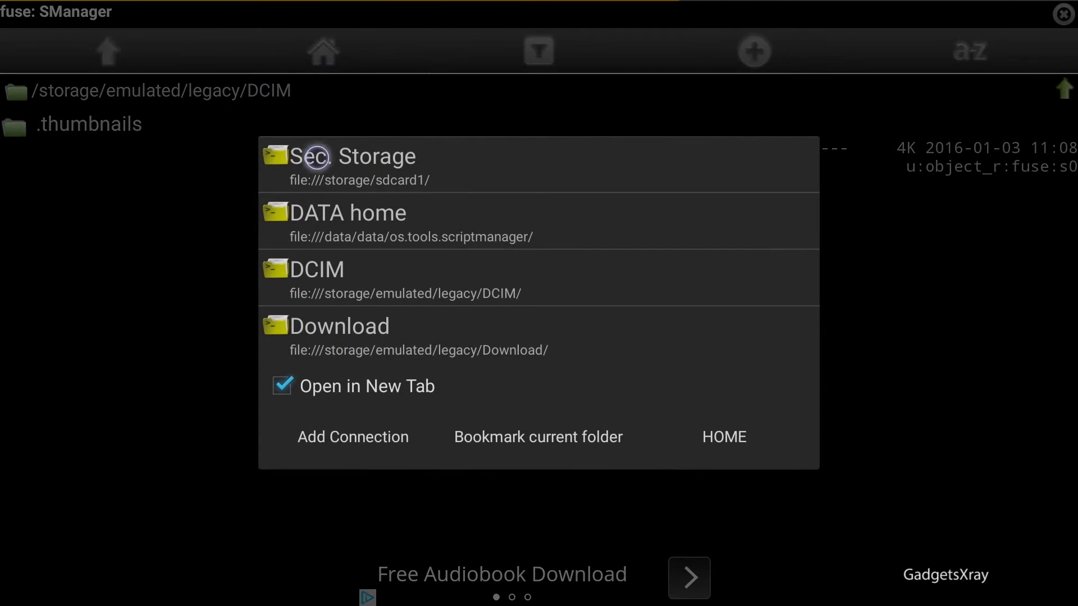
pyautogui.click(339, 326)
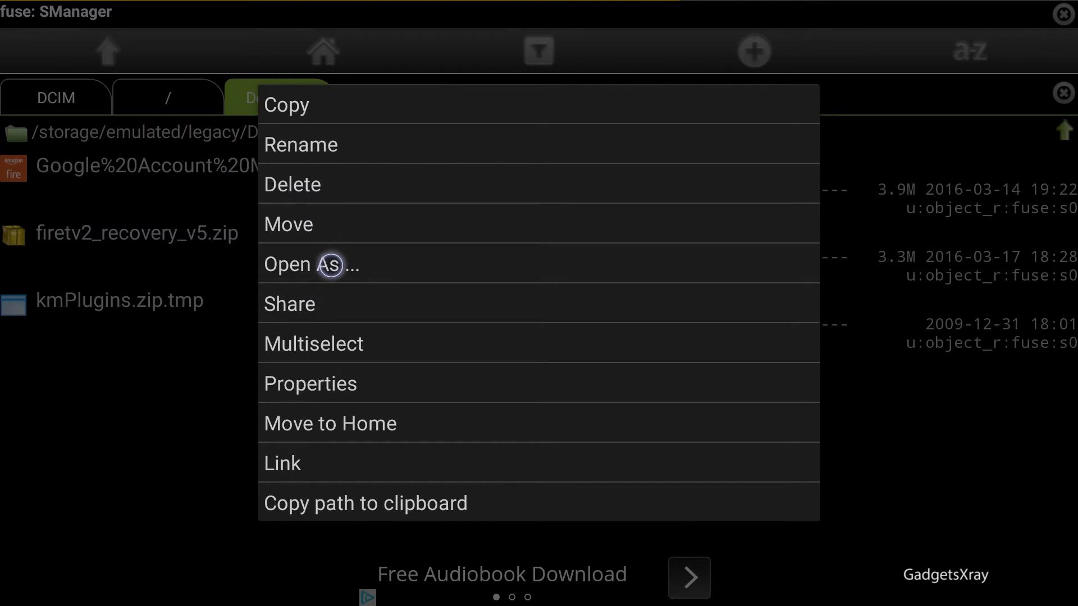
pyautogui.click(327, 264)
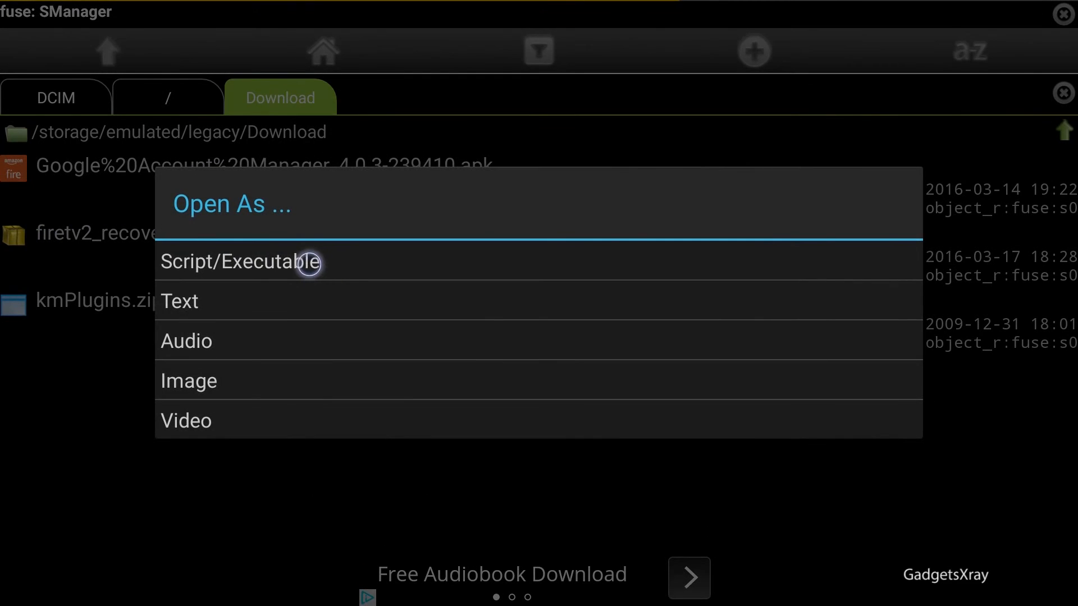
pyautogui.click(239, 262)
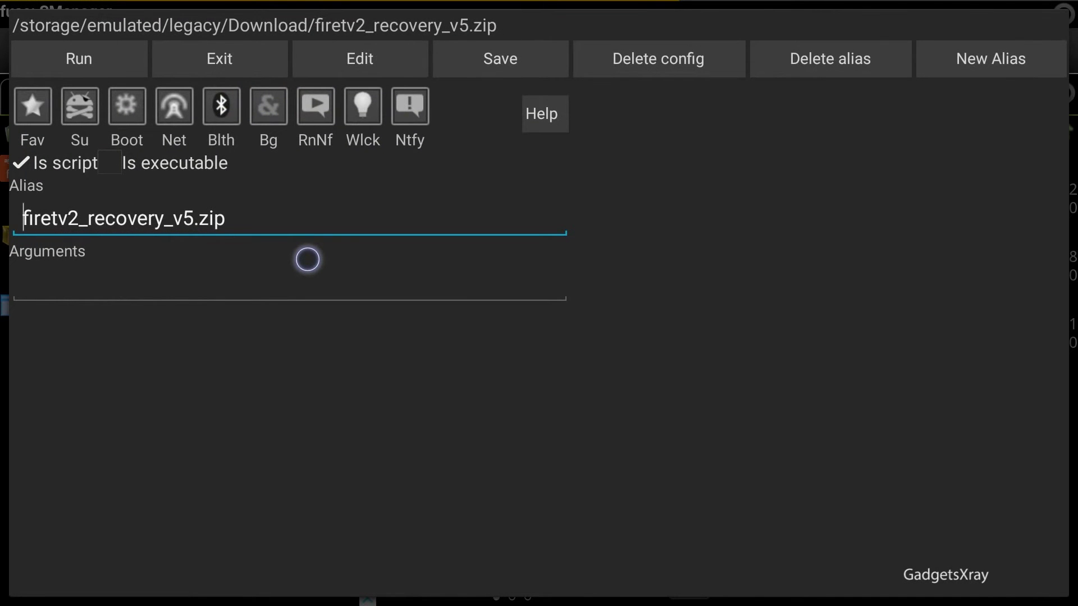
# - Enable Su root mode and run the firetv2_recovery_v5.zip script
pyautogui.click(78, 106)
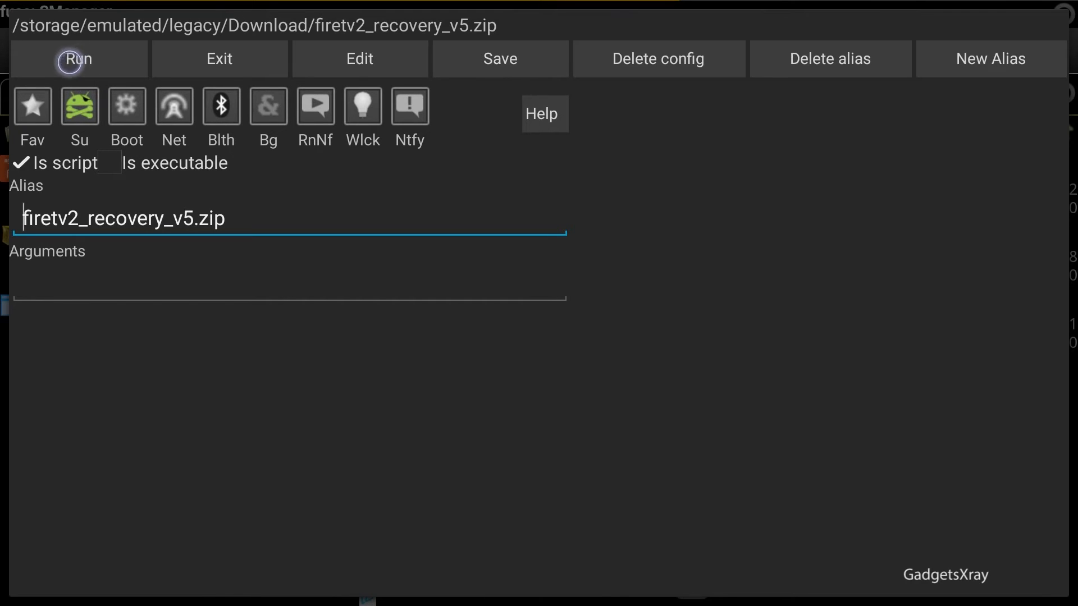
pyautogui.click(77, 58)
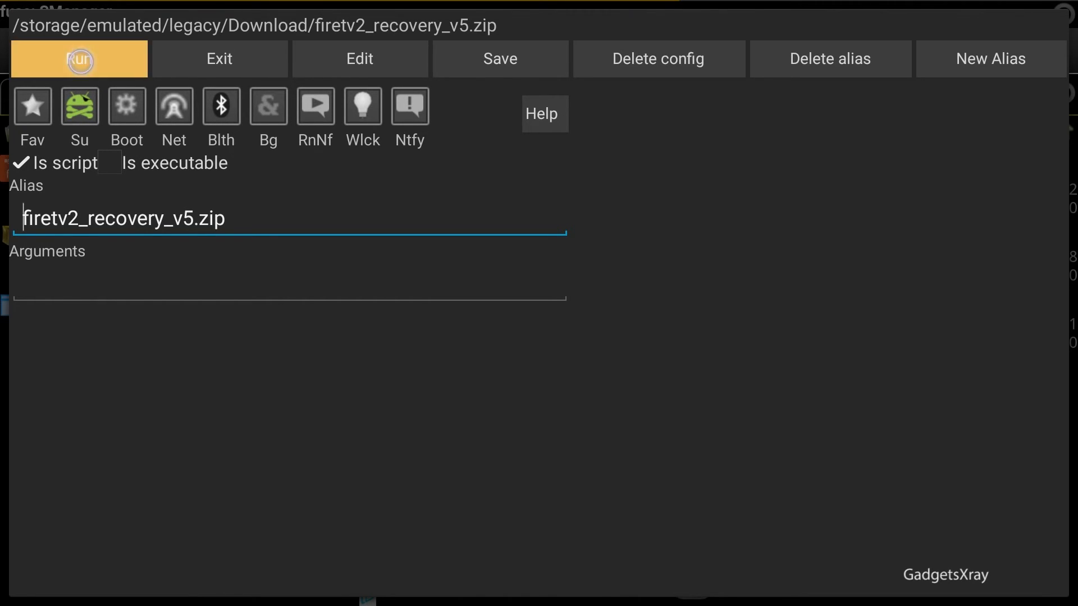
pyautogui.click(78, 58)
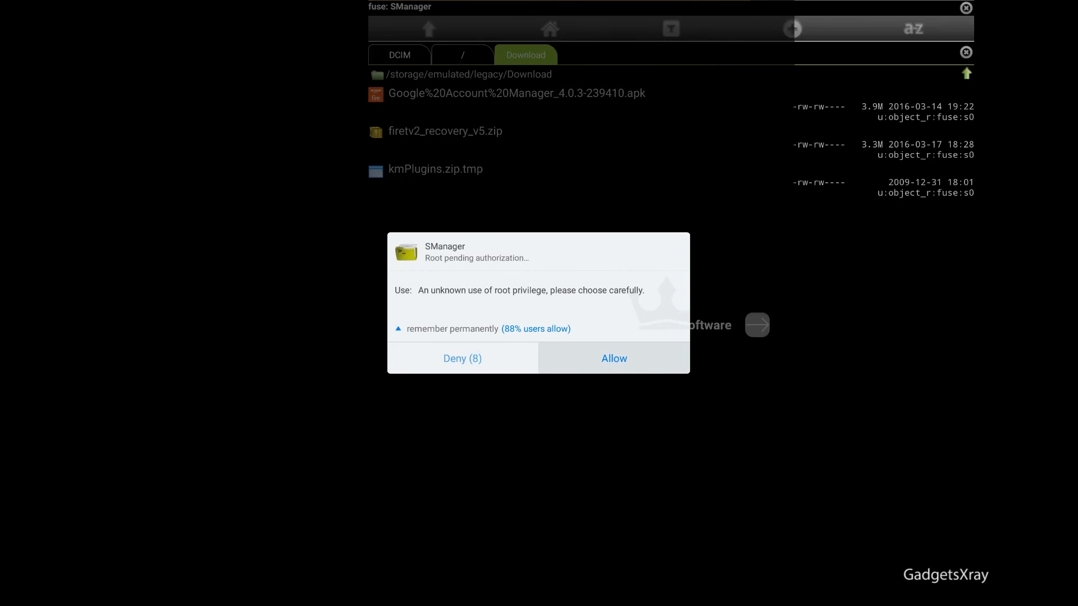
# - Allow SManager's root request in the KingRoot authorization prompt
pyautogui.click(613, 358)
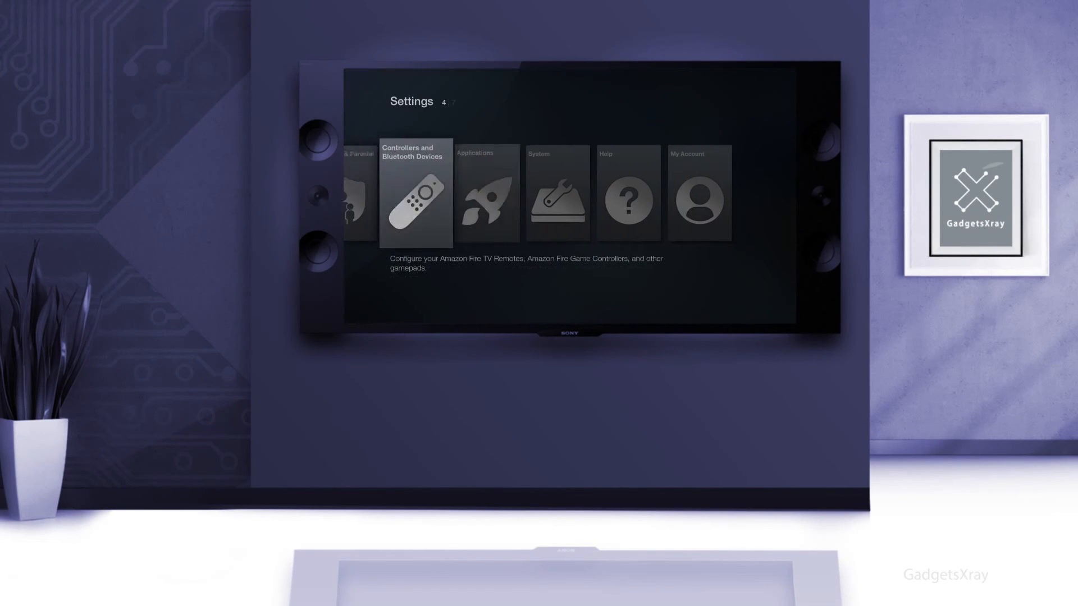
# - Restart the Fire TV from Settings > System, confirming RESTART
pyautogui.press('right')
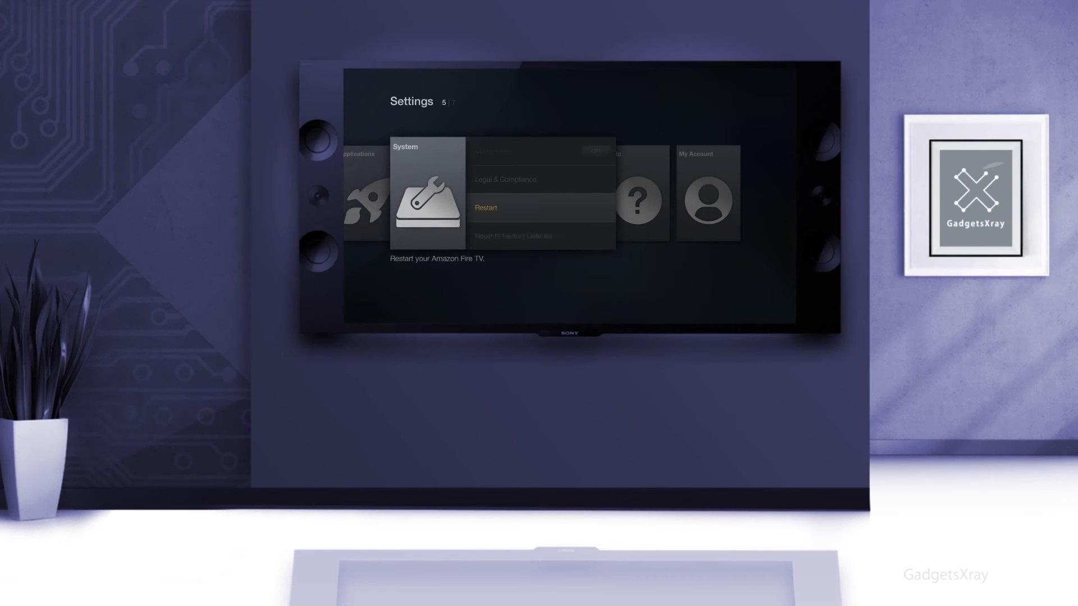
pyautogui.click(486, 208)
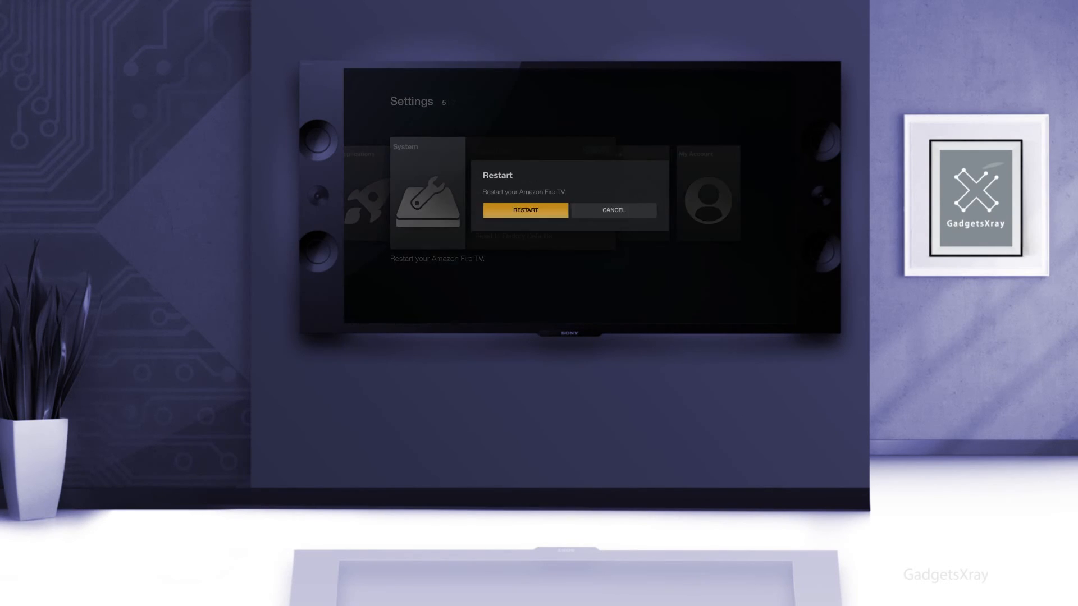
pyautogui.click(525, 210)
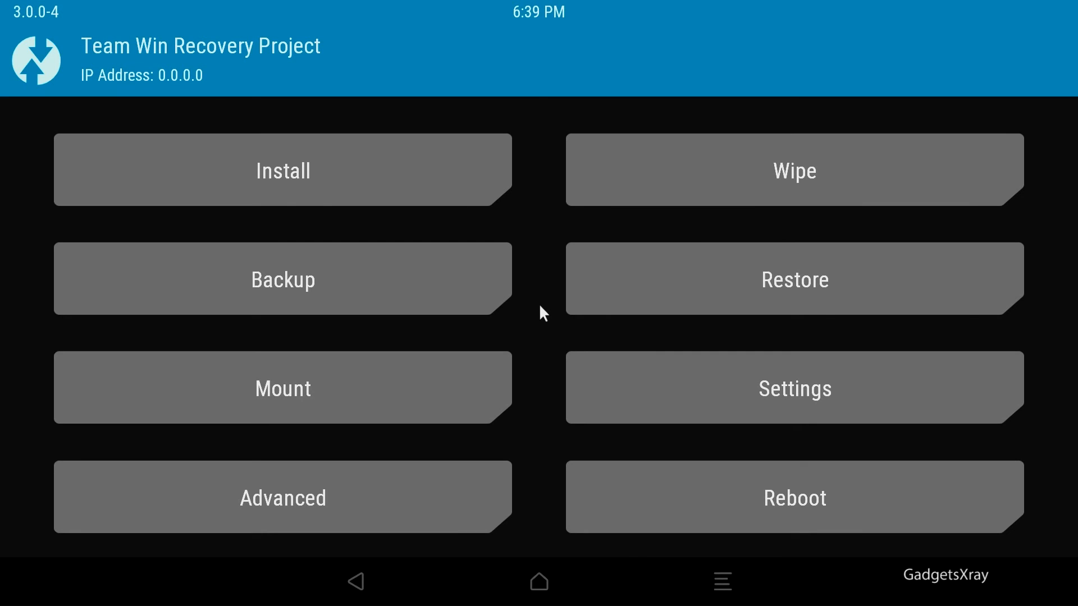
pyautogui.moveTo(721, 508)
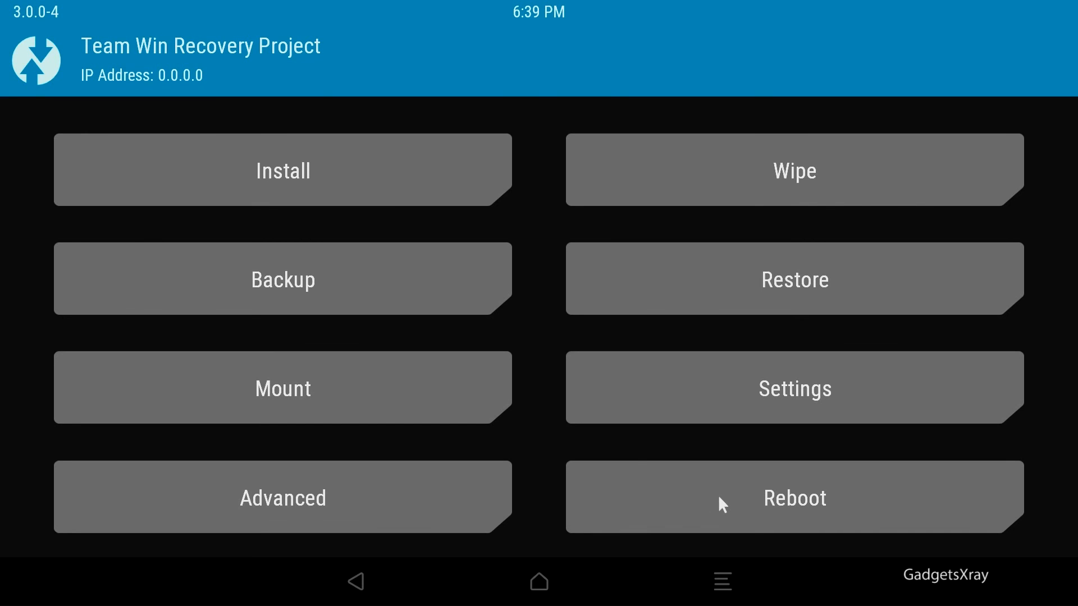
# - Choose Reboot on the TWRP main menu to show System and Recovery options
pyautogui.click(795, 498)
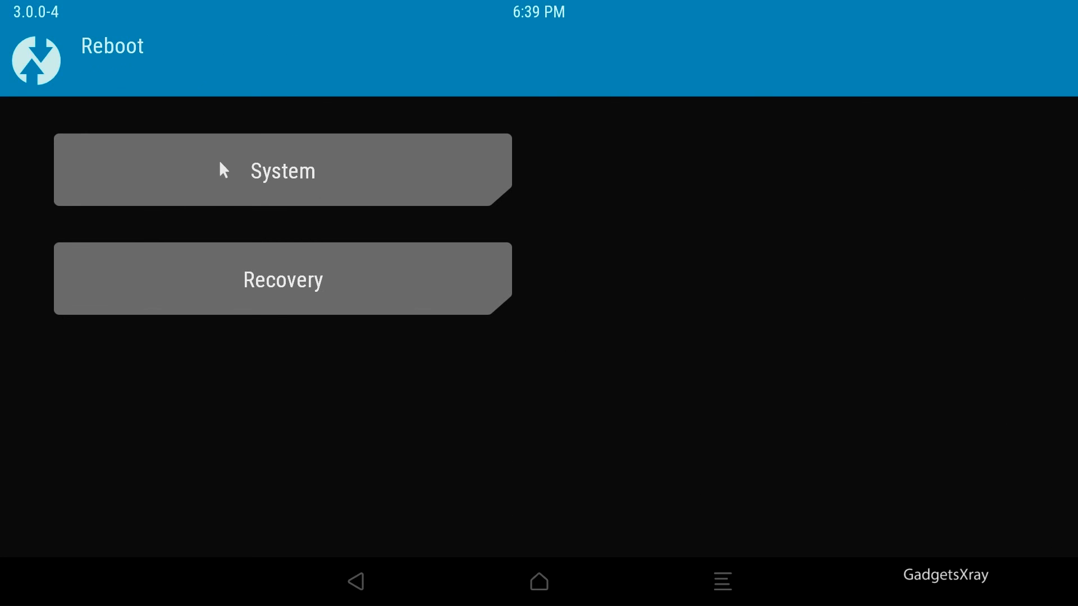